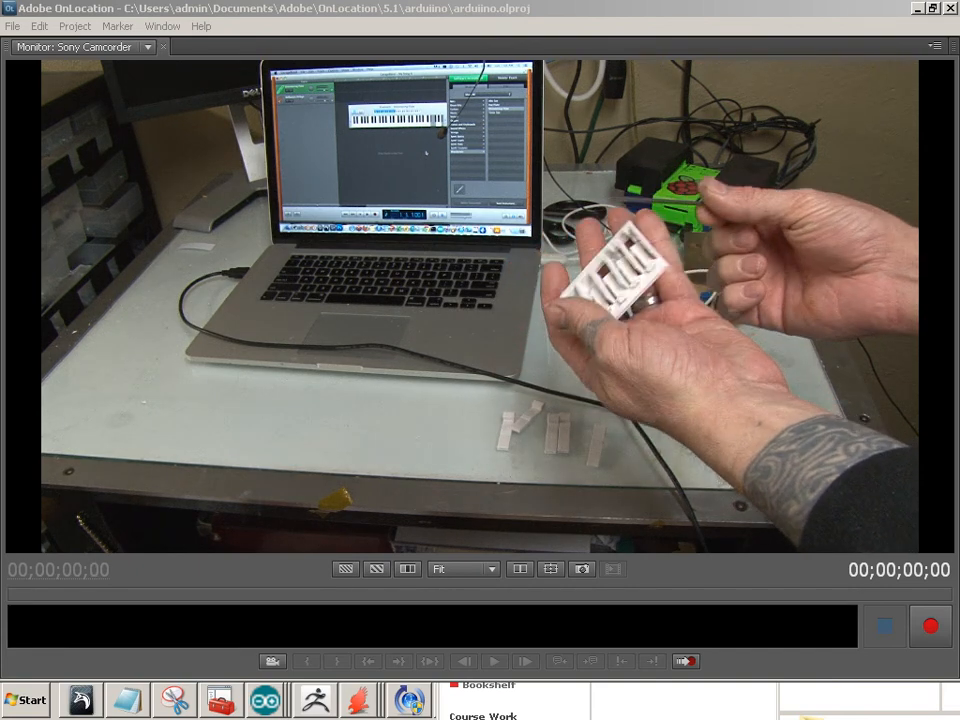
pyautogui.click(494, 660)
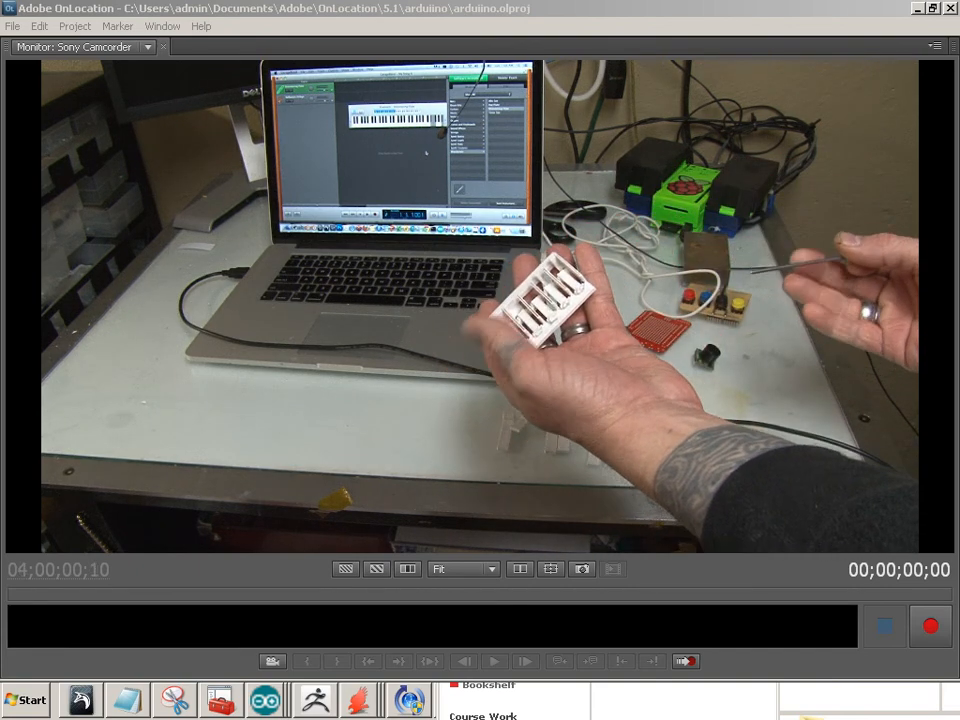